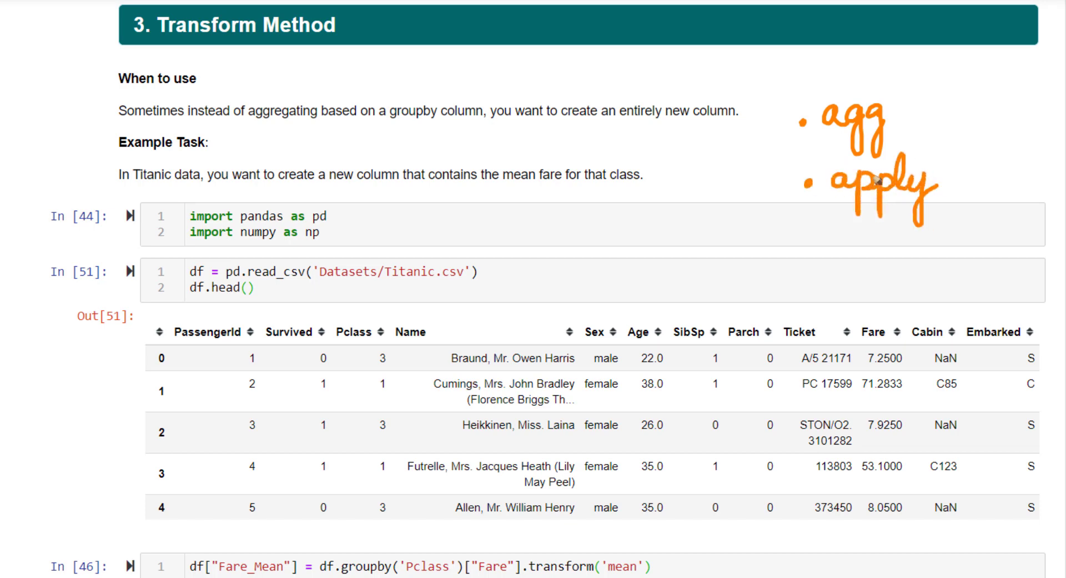
{"action": "mouse_move", "coordinate": [818, 263]}
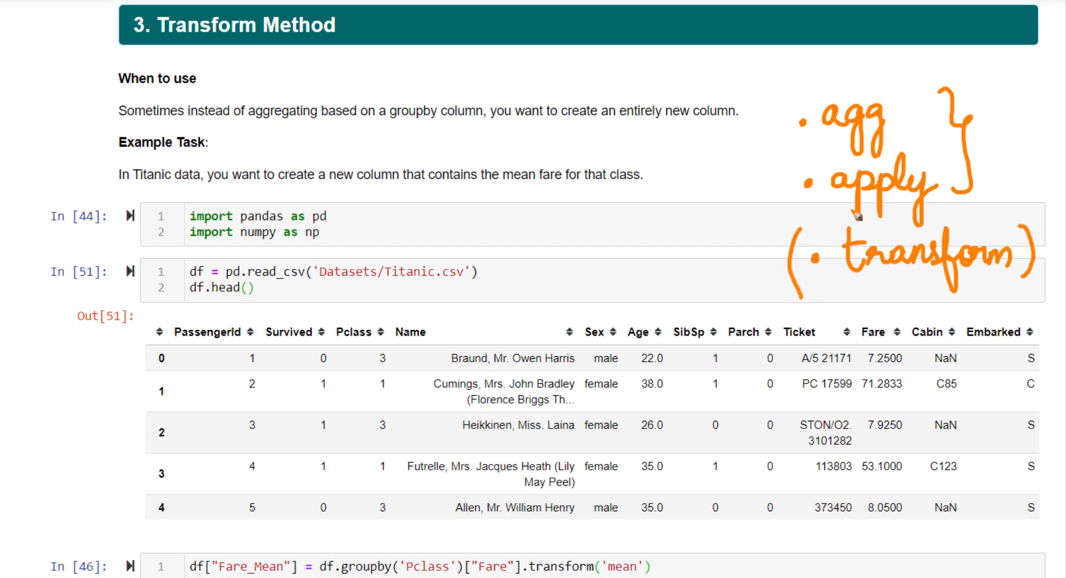
{"action": "mouse_move", "coordinate": [719, 143]}
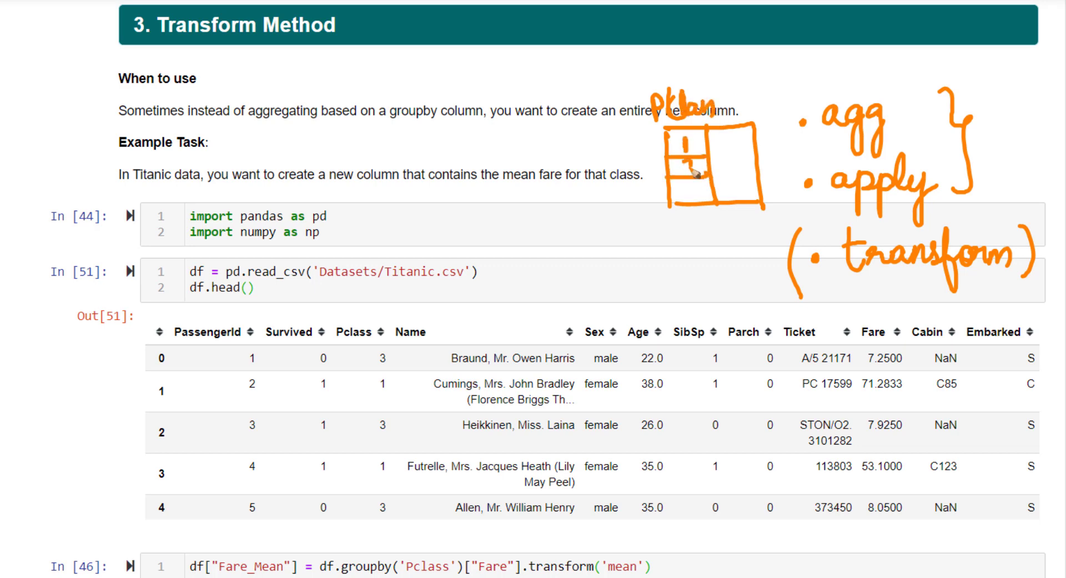
- Sketch by hand a Pclass table with rows 1, 2, 3 and a Mean Fare column beside it
{"action": "left_click_drag", "start_coordinate": [687, 144], "coordinate": [686, 198]}
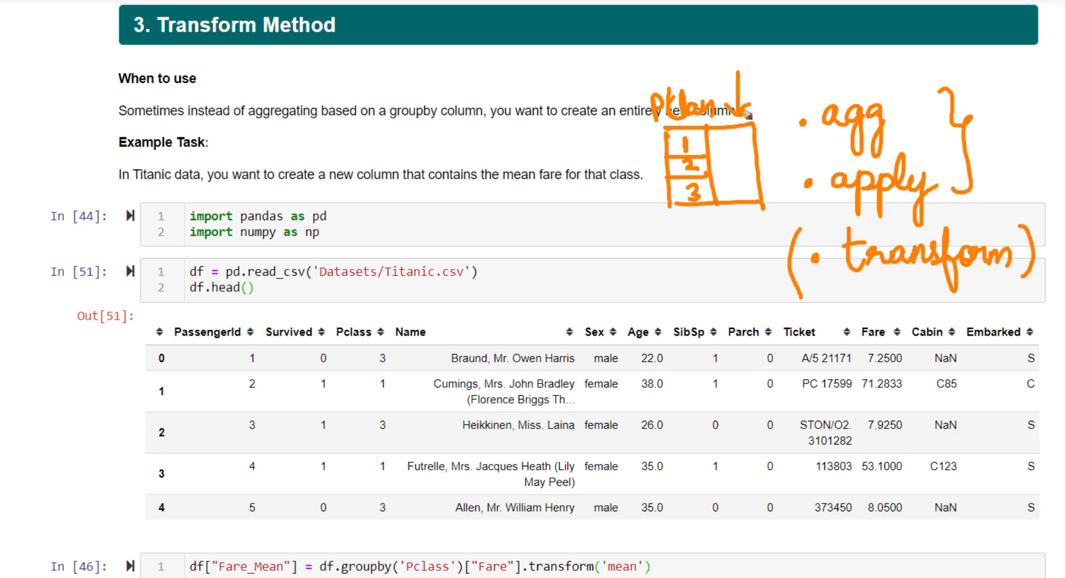
{"action": "mouse_move", "coordinate": [724, 158]}
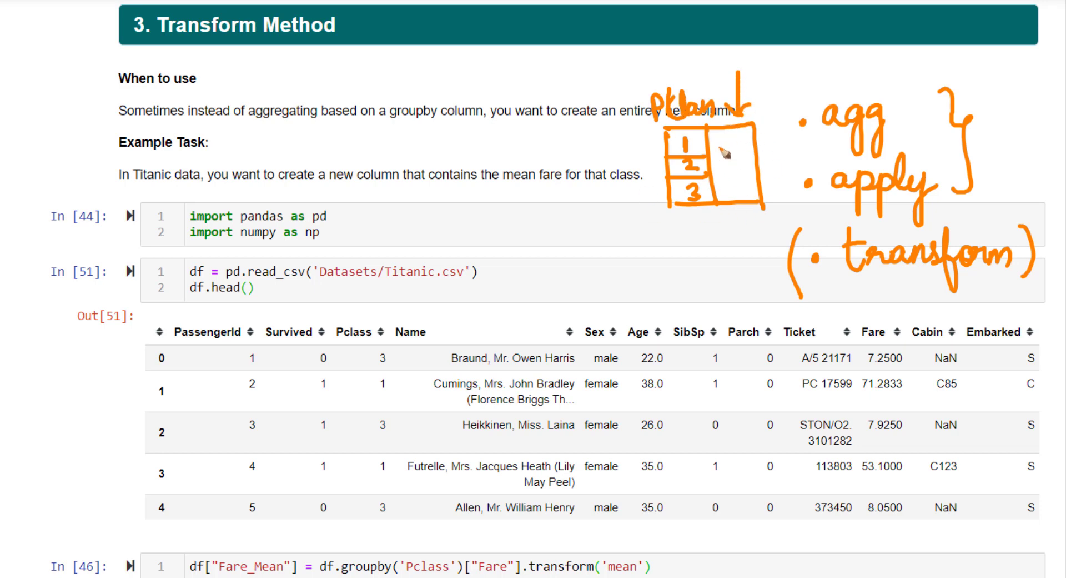
{"action": "mouse_move", "coordinate": [839, 119]}
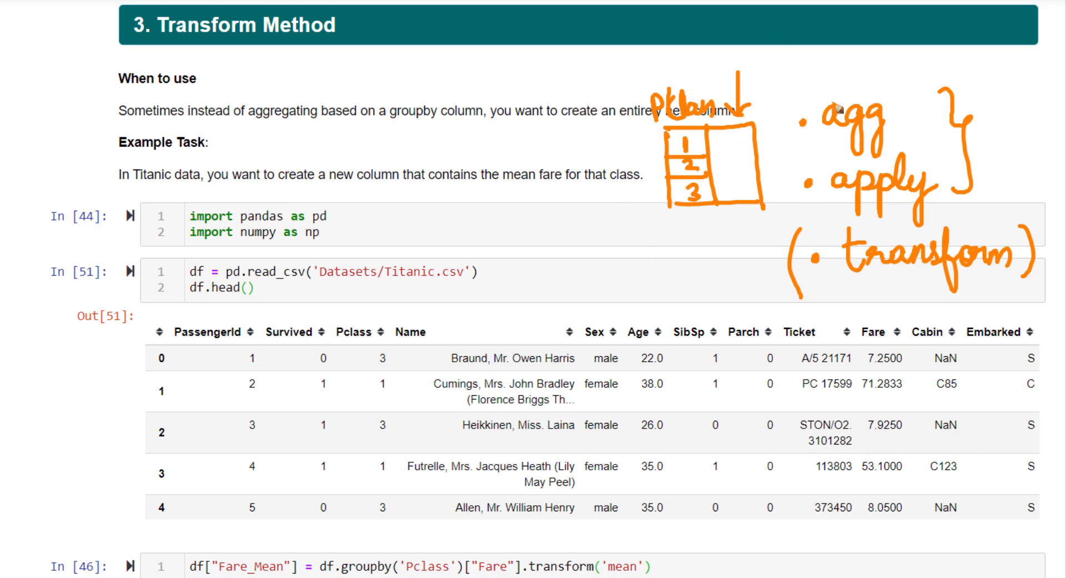
{"action": "mouse_move", "coordinate": [756, 119]}
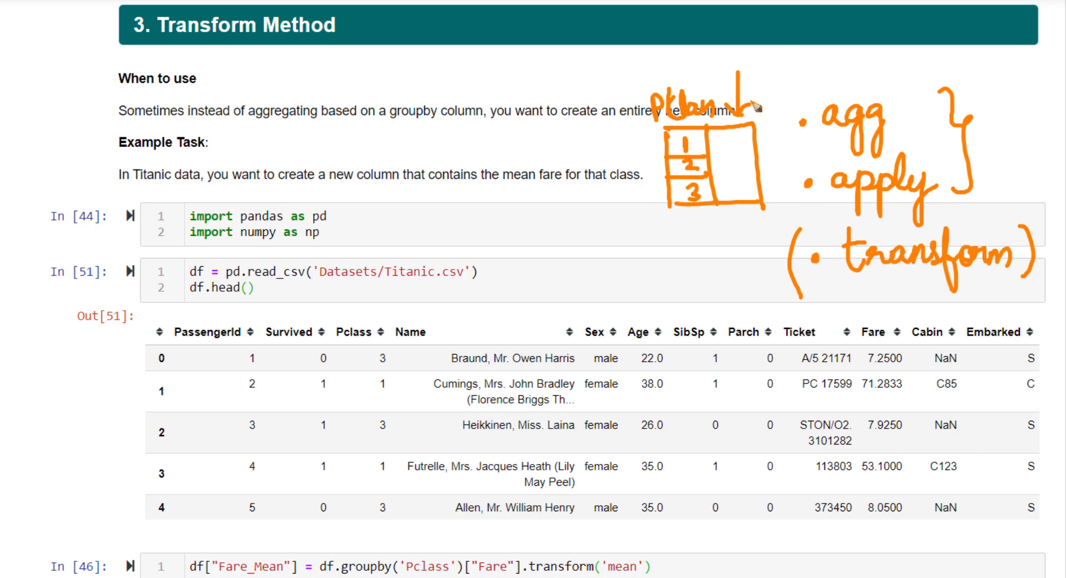
{"action": "mouse_move", "coordinate": [795, 272]}
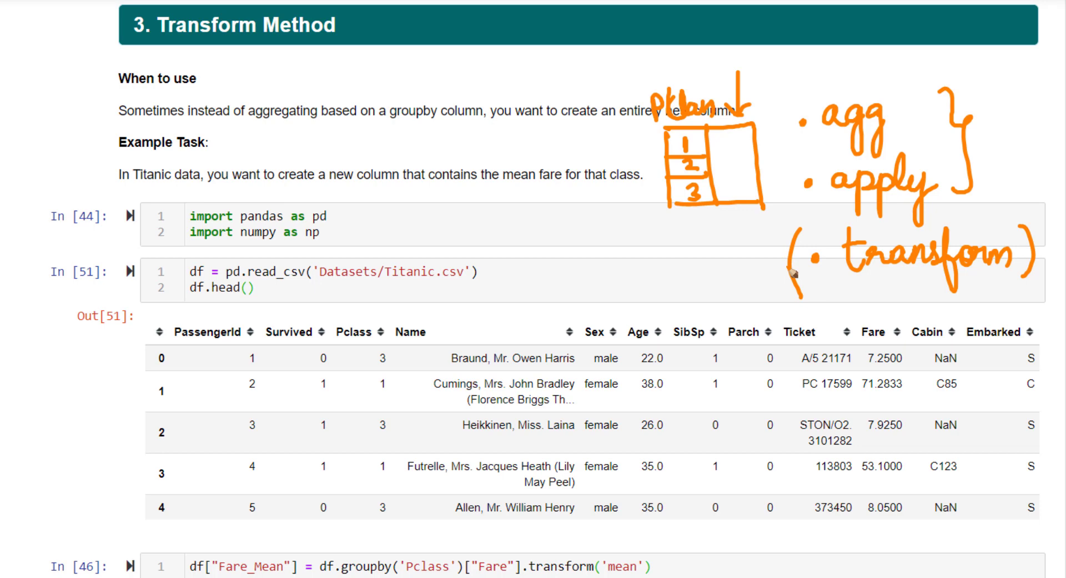
{"action": "mouse_move", "coordinate": [787, 127]}
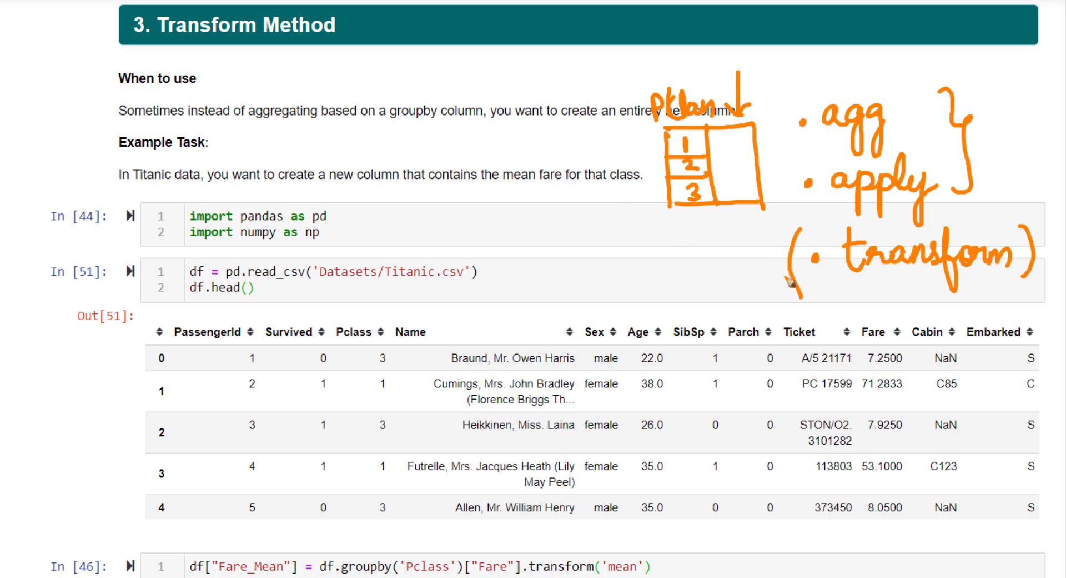
{"action": "mouse_move", "coordinate": [759, 263]}
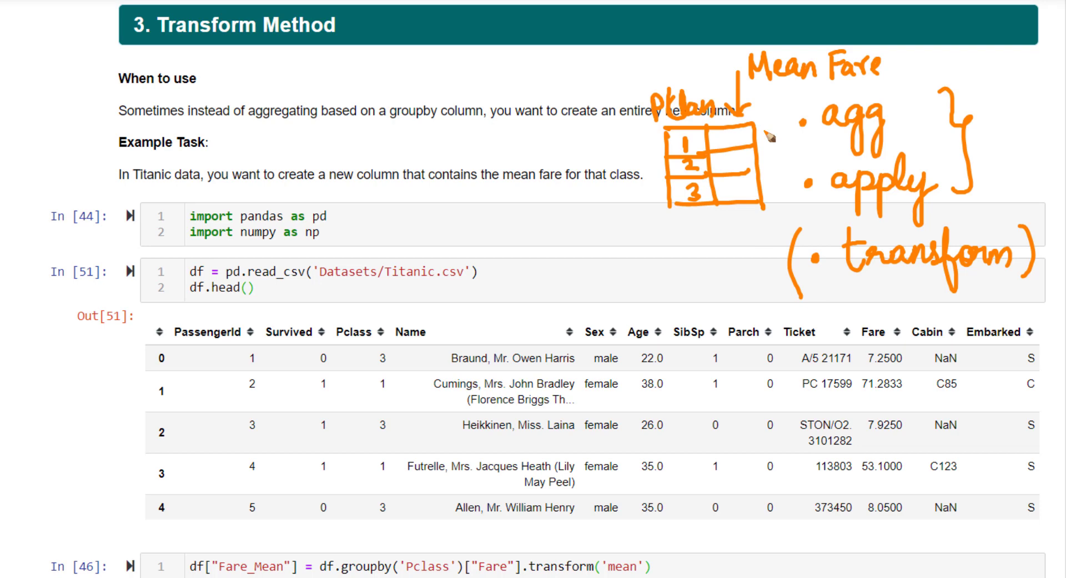
{"action": "mouse_move", "coordinate": [828, 241]}
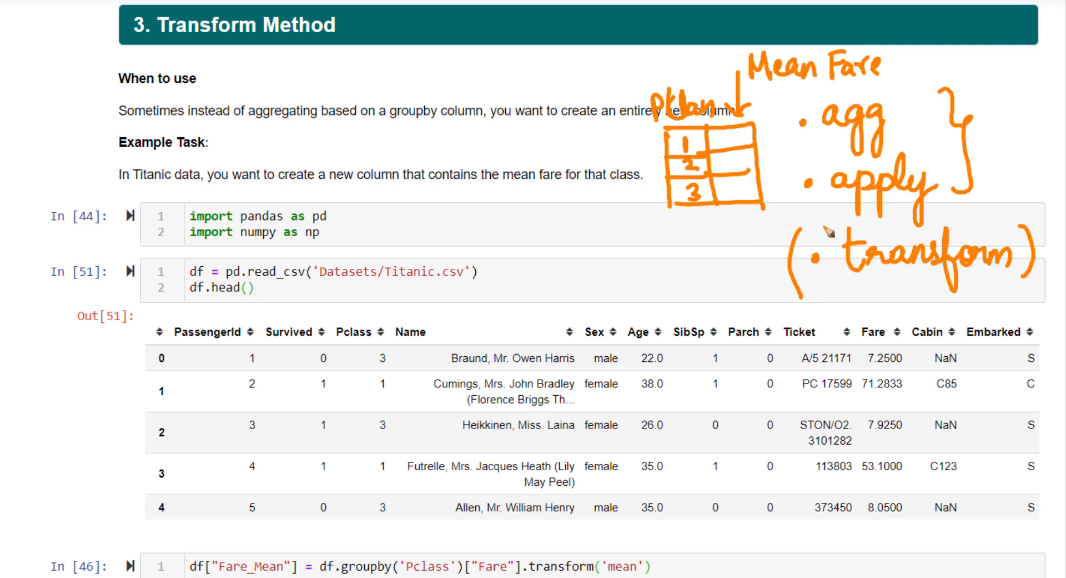
{"action": "mouse_move", "coordinate": [835, 220]}
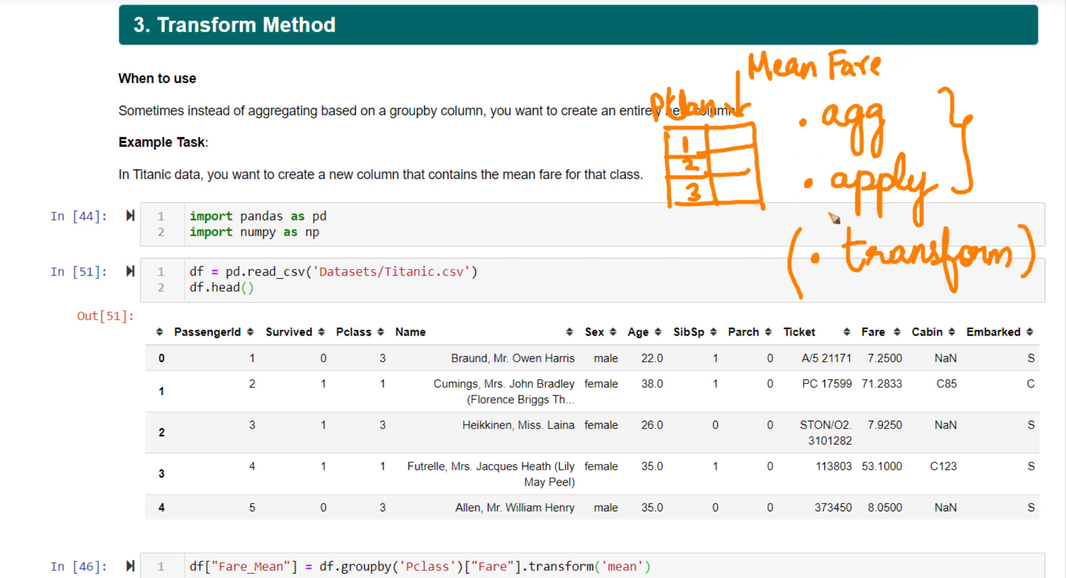
{"action": "mouse_move", "coordinate": [533, 213]}
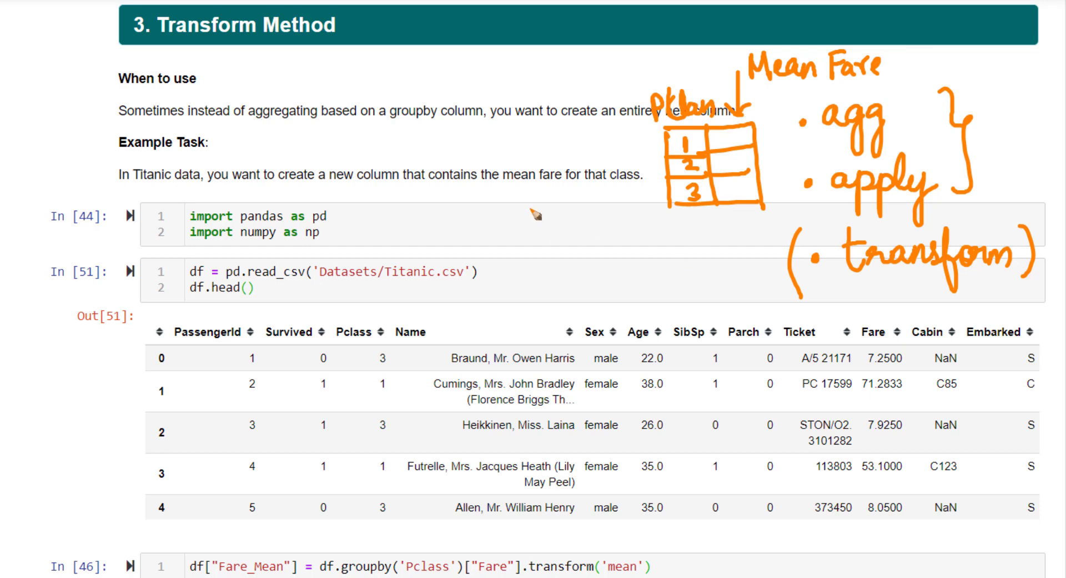
{"action": "left_click_drag", "start_coordinate": [544, 190], "coordinate": [592, 314]}
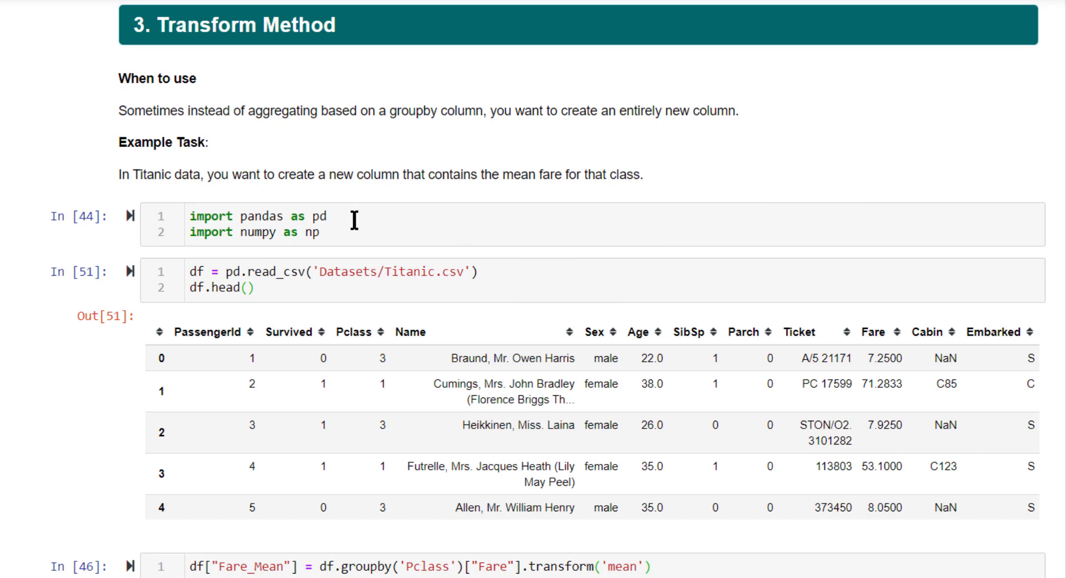
{"action": "mouse_move", "coordinate": [504, 325]}
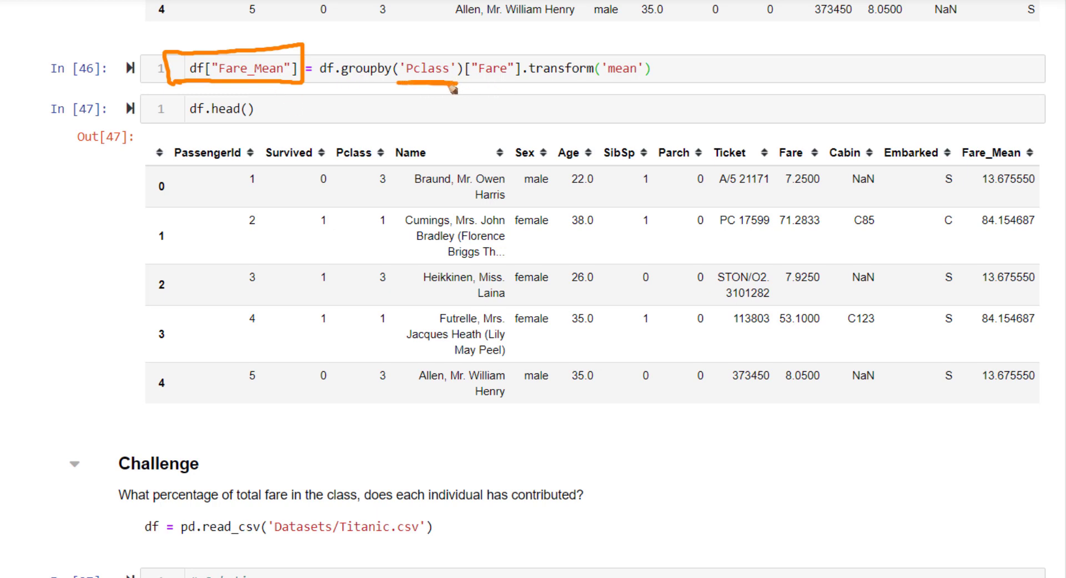
{"action": "mouse_move", "coordinate": [371, 67]}
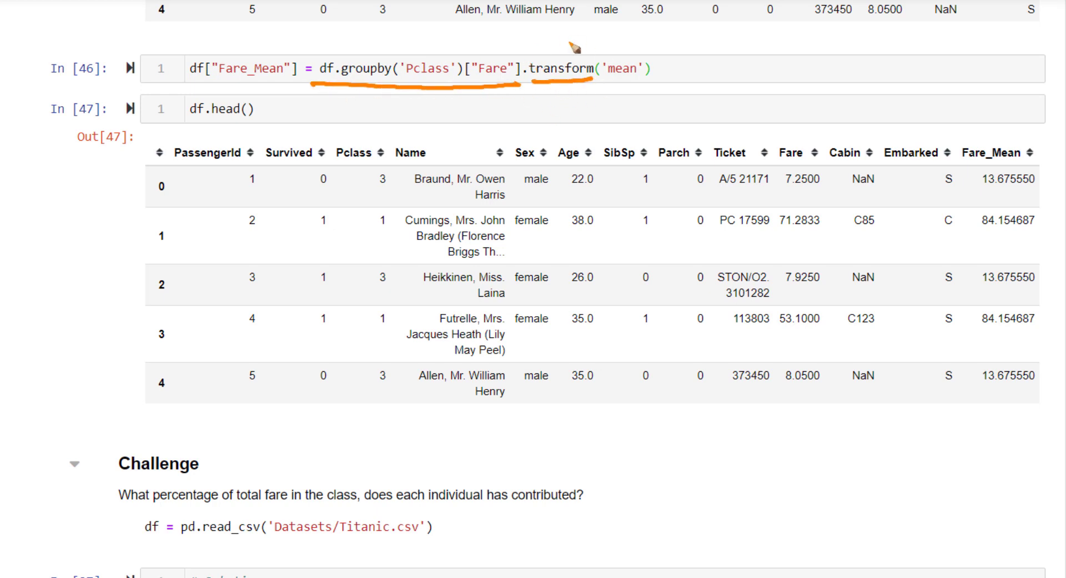
{"action": "mouse_move", "coordinate": [560, 71]}
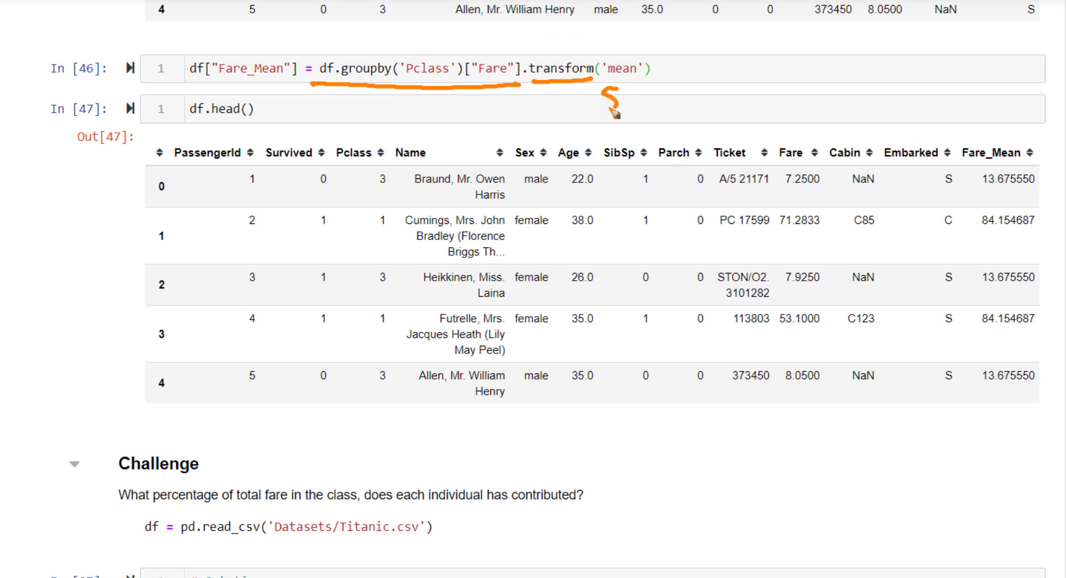
{"action": "left_click_drag", "start_coordinate": [606, 112], "coordinate": [686, 113]}
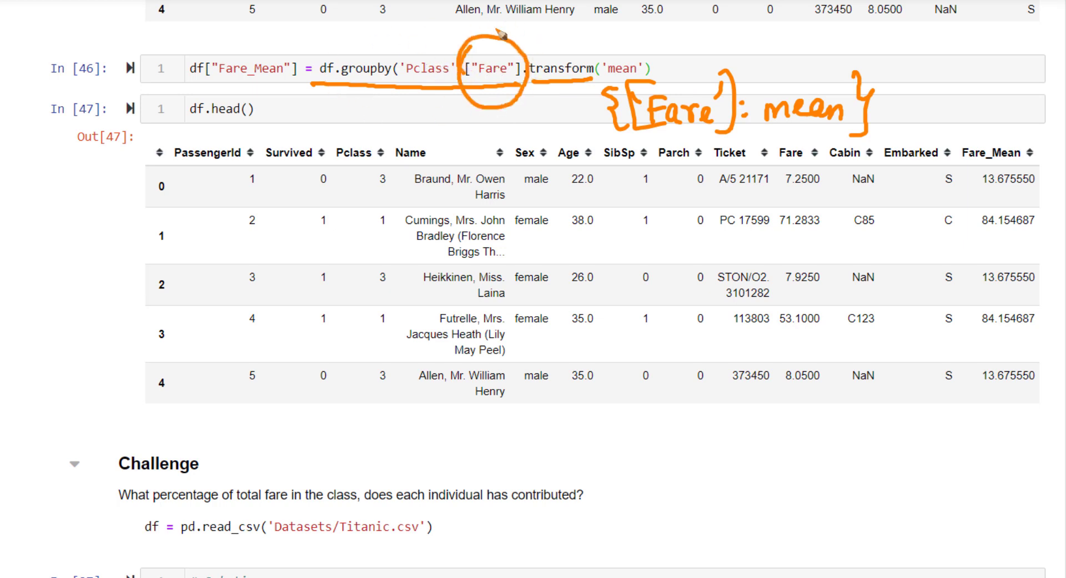
{"action": "mouse_move", "coordinate": [506, 83]}
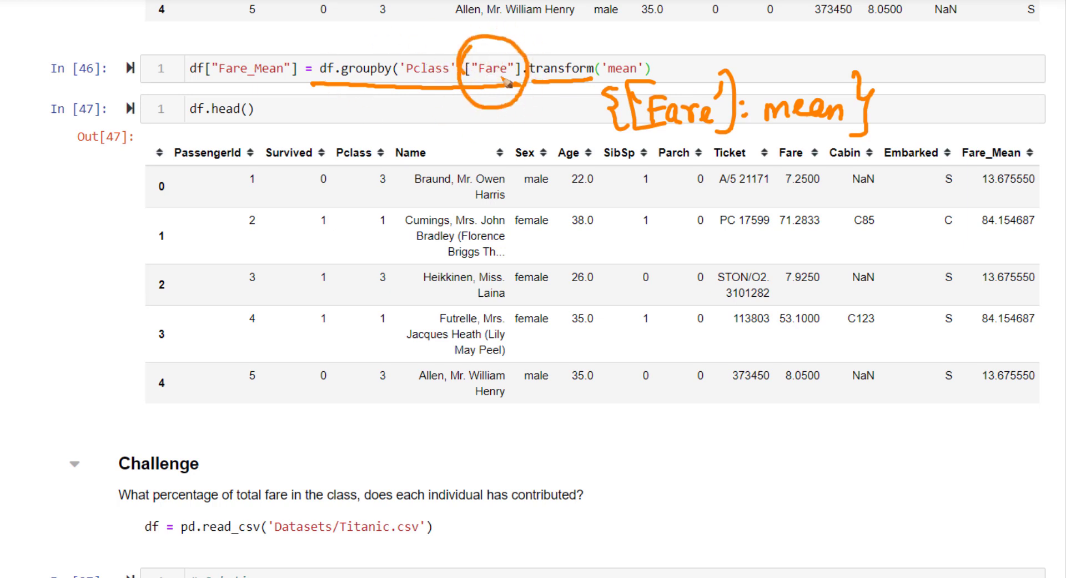
{"action": "mouse_move", "coordinate": [604, 102]}
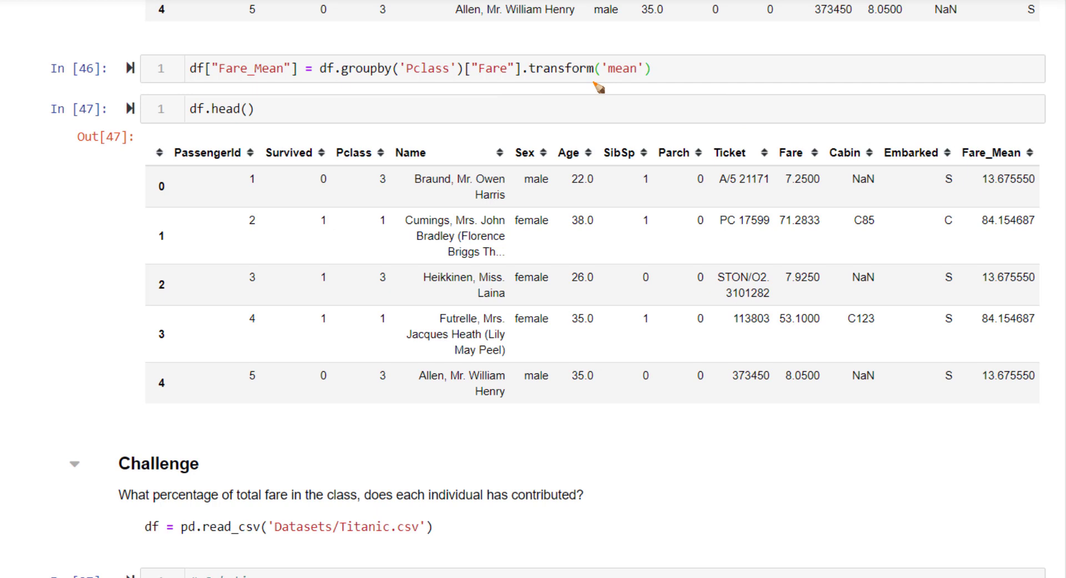
{"action": "mouse_move", "coordinate": [585, 82]}
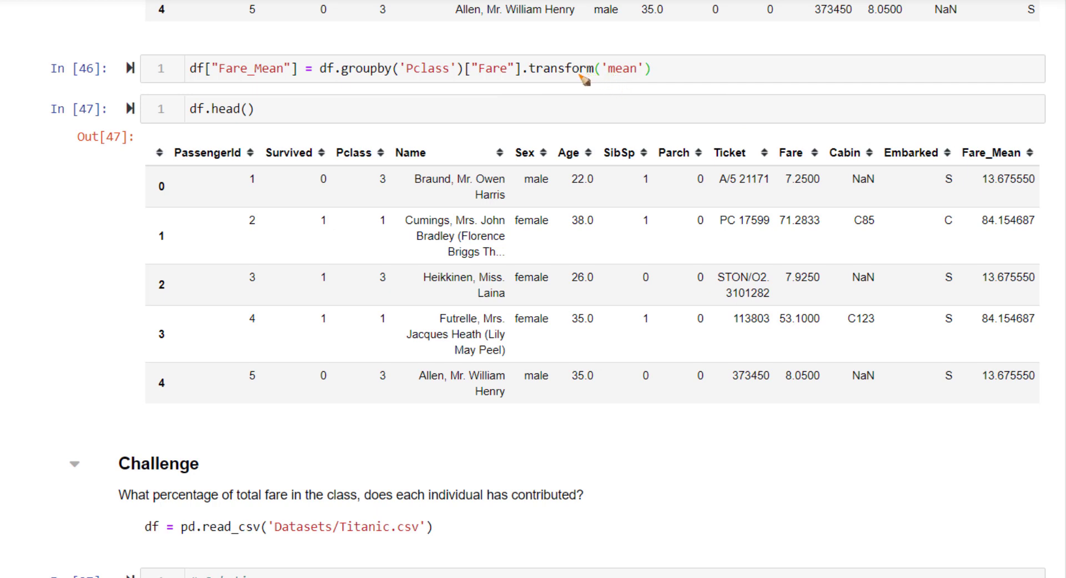
{"action": "mouse_move", "coordinate": [357, 84]}
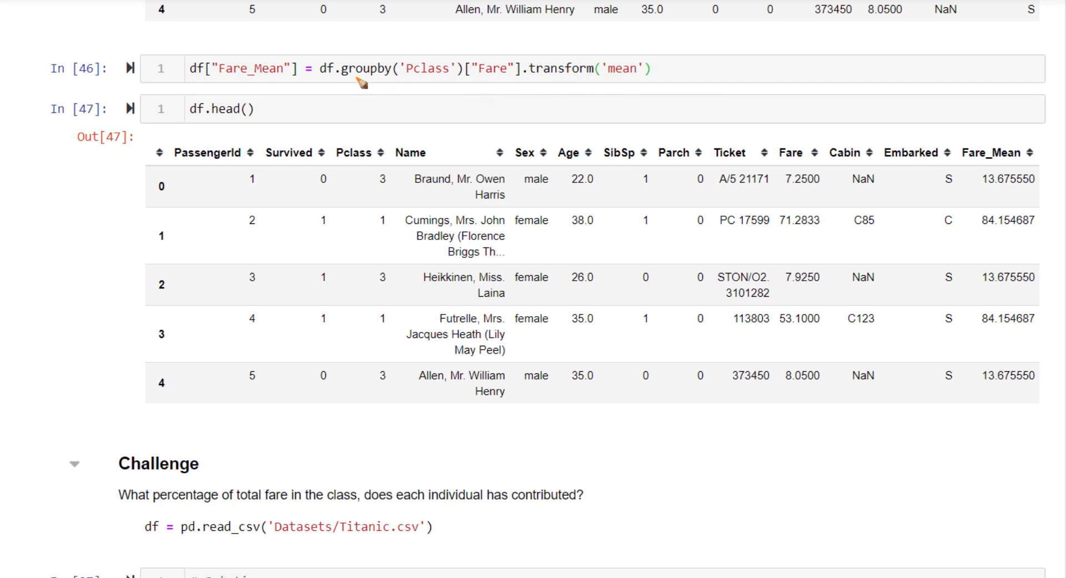
{"action": "mouse_move", "coordinate": [560, 84]}
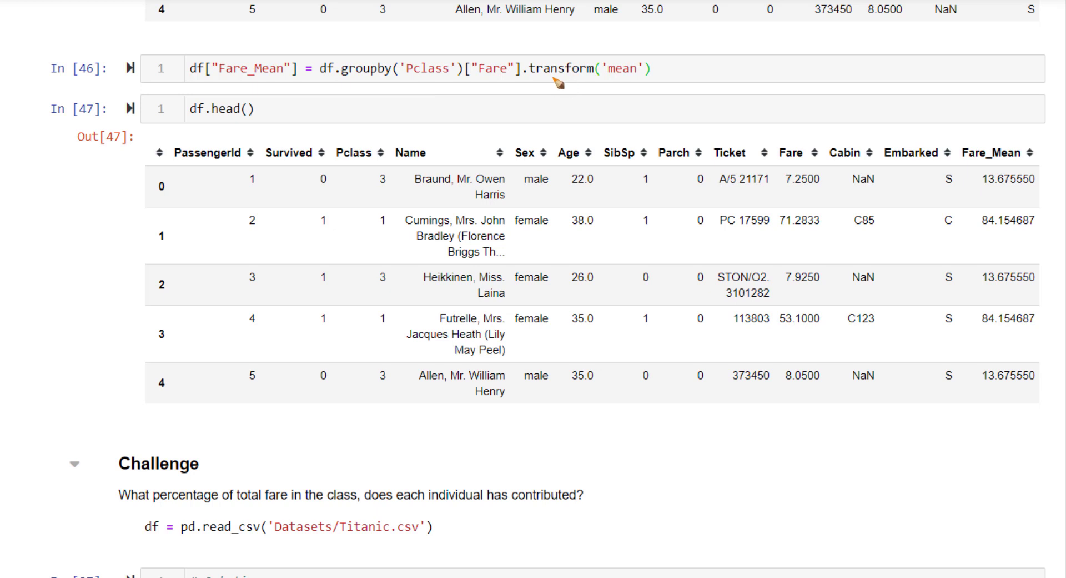
{"action": "mouse_move", "coordinate": [994, 144]}
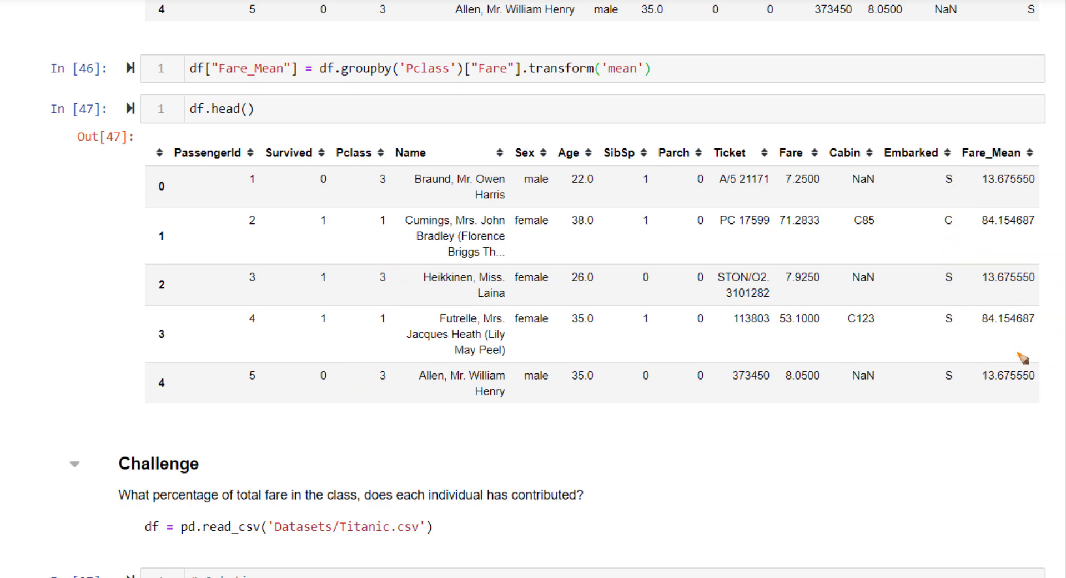
- Bring the Challenge solution cell with Fare_Class_Total and Fare_Perc into view
{"action": "scroll", "scroll_direction": "down", "scroll_amount": 3}
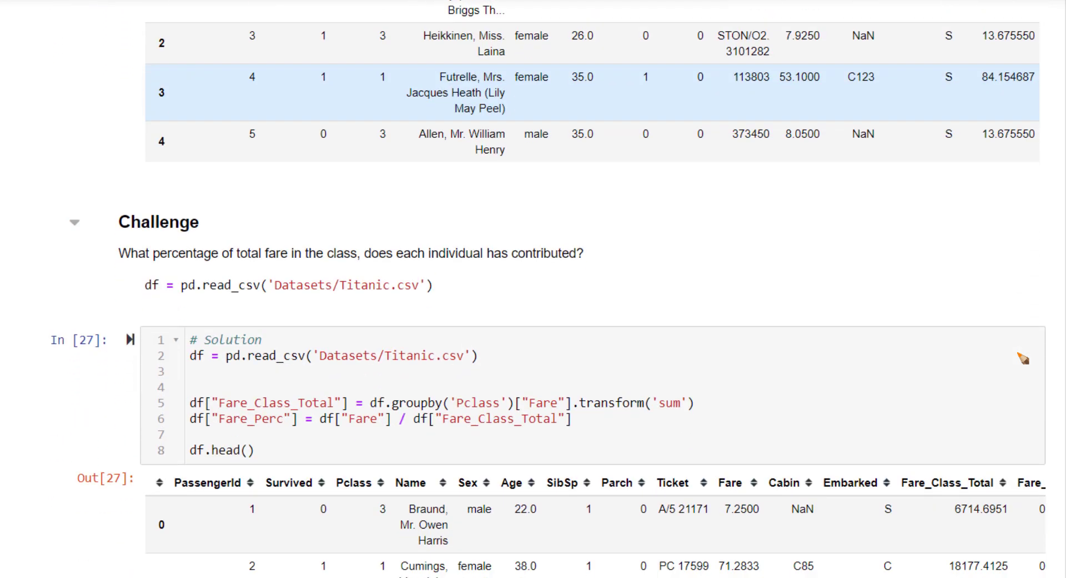
{"action": "scroll", "scroll_direction": "down", "scroll_amount": 3}
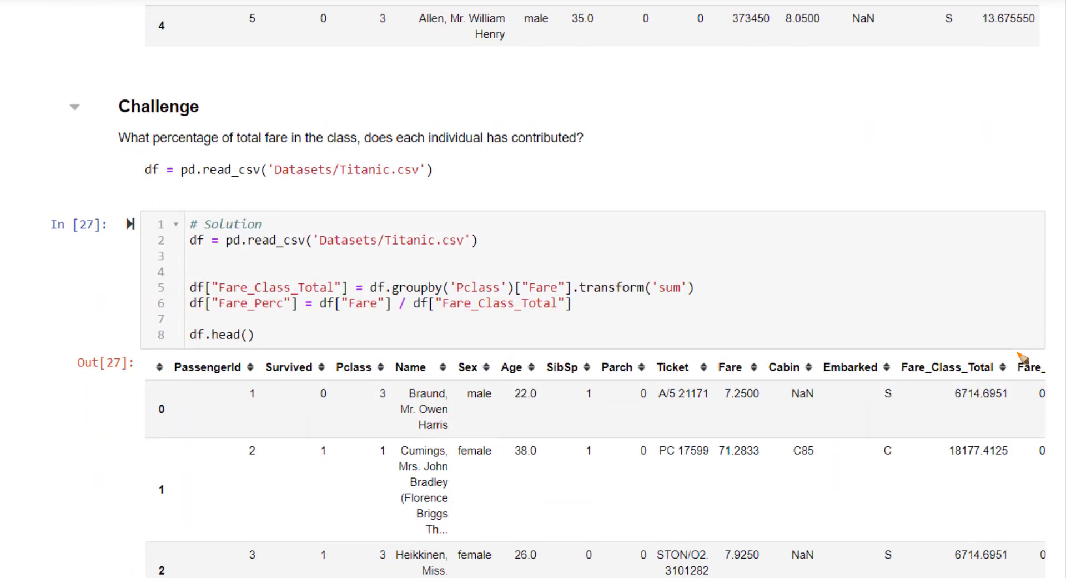
{"action": "mouse_move", "coordinate": [191, 150]}
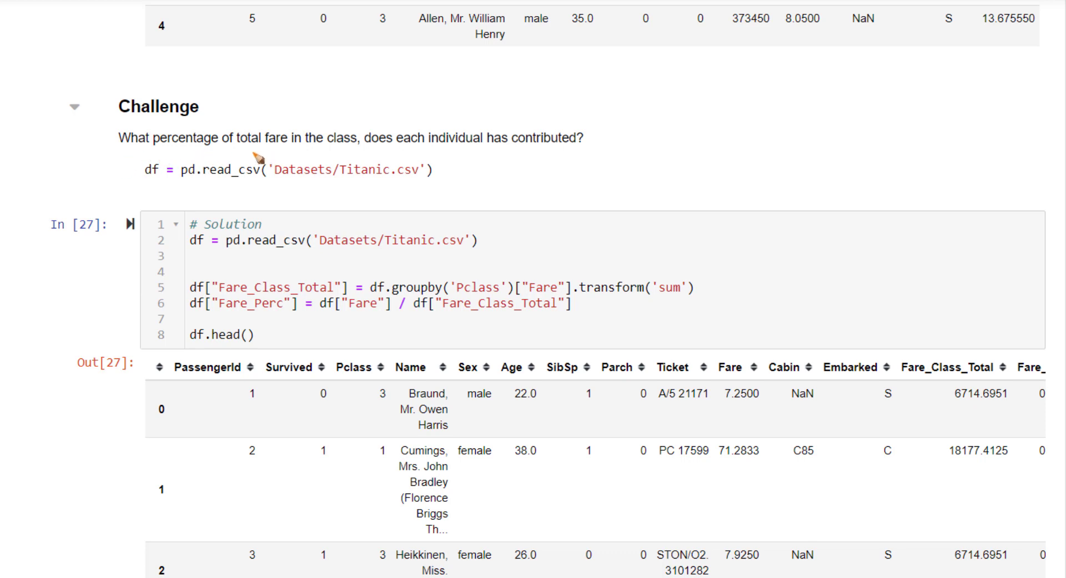
{"action": "mouse_move", "coordinate": [469, 153]}
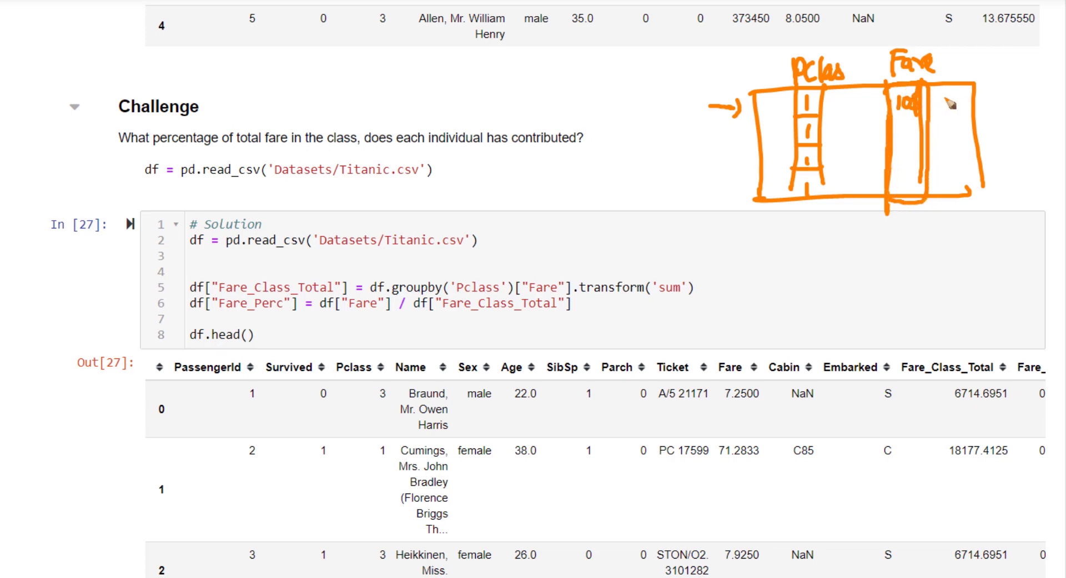
{"action": "left_click_drag", "start_coordinate": [935, 102], "coordinate": [973, 103]}
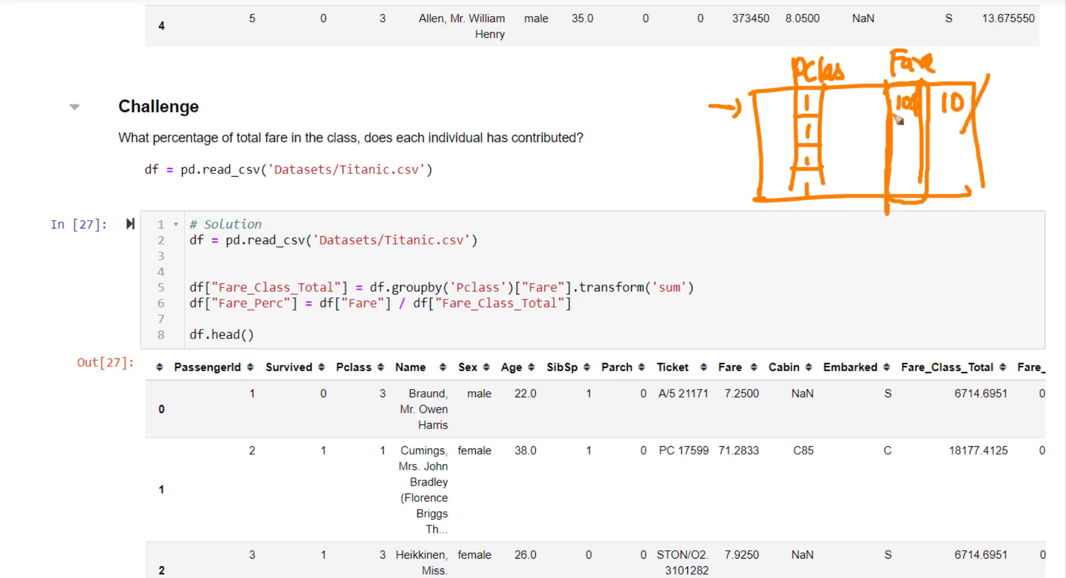
{"action": "mouse_move", "coordinate": [811, 161]}
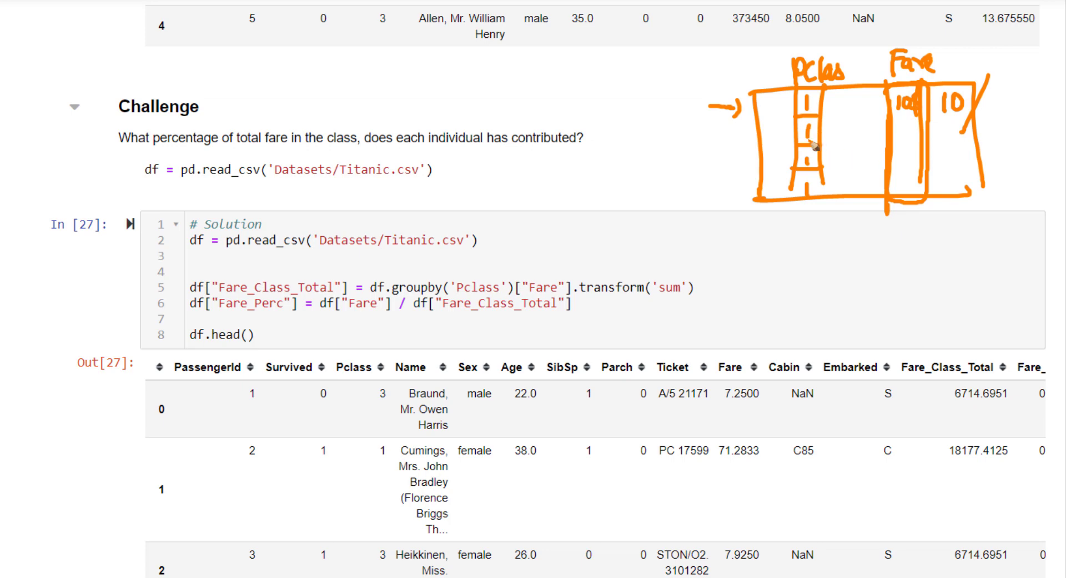
{"action": "mouse_move", "coordinate": [825, 136]}
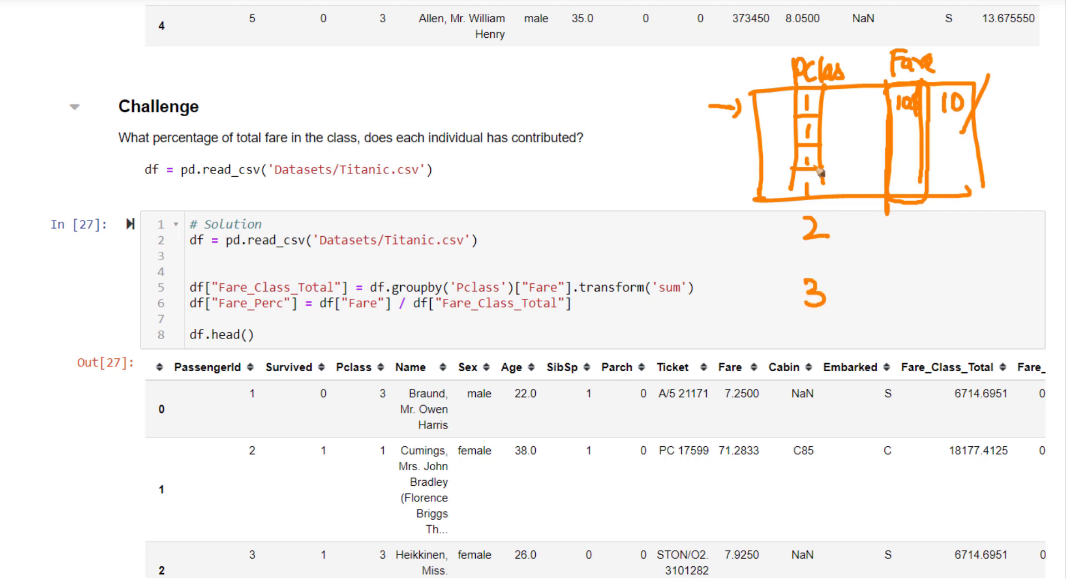
{"action": "mouse_move", "coordinate": [991, 113]}
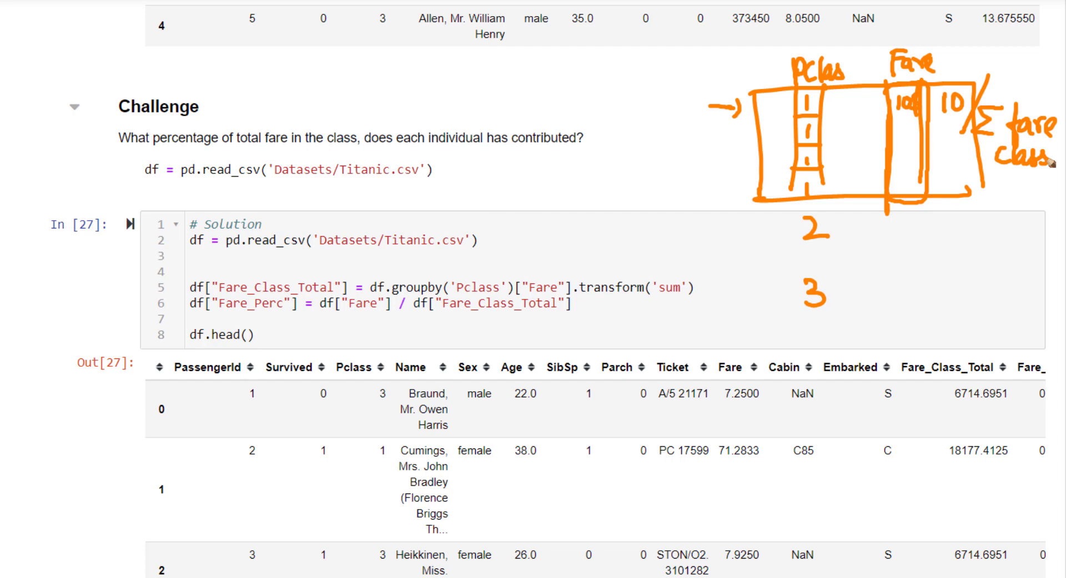
{"action": "mouse_move", "coordinate": [635, 301]}
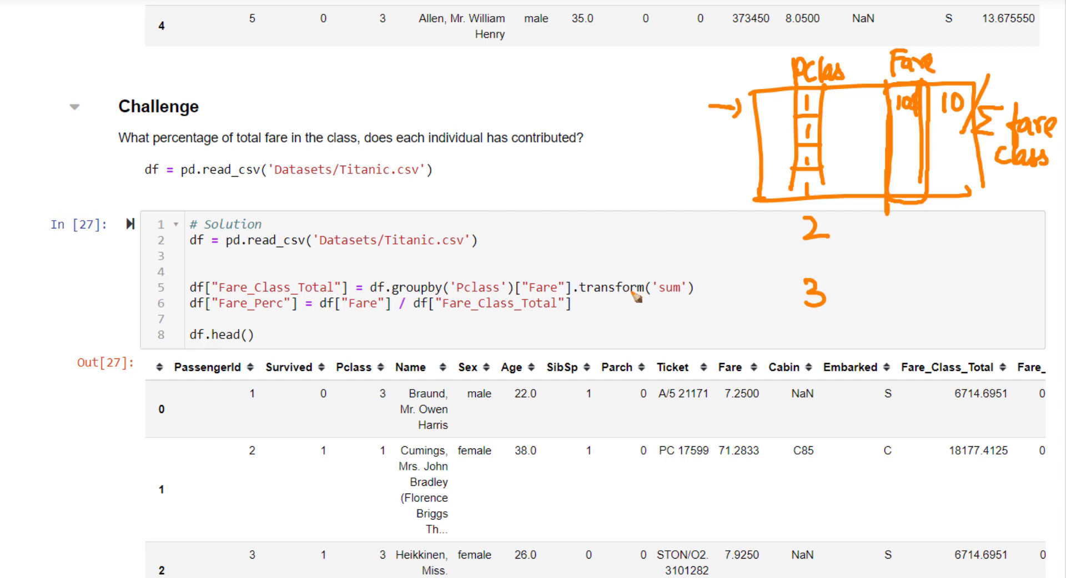